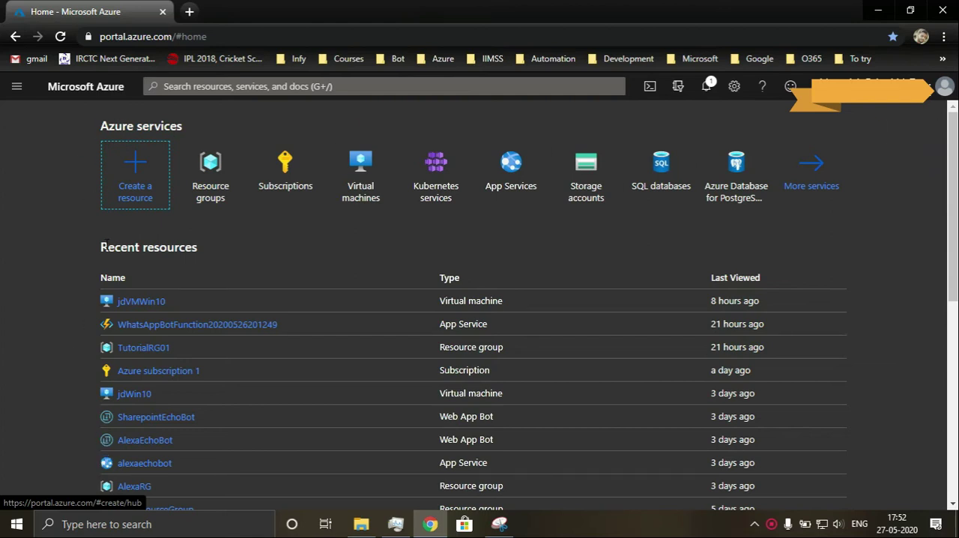
Step: From Create a resource, search the Marketplace for 'app ser' and select App Service Plan
{"action": "left_click", "coordinate": [135, 173]}
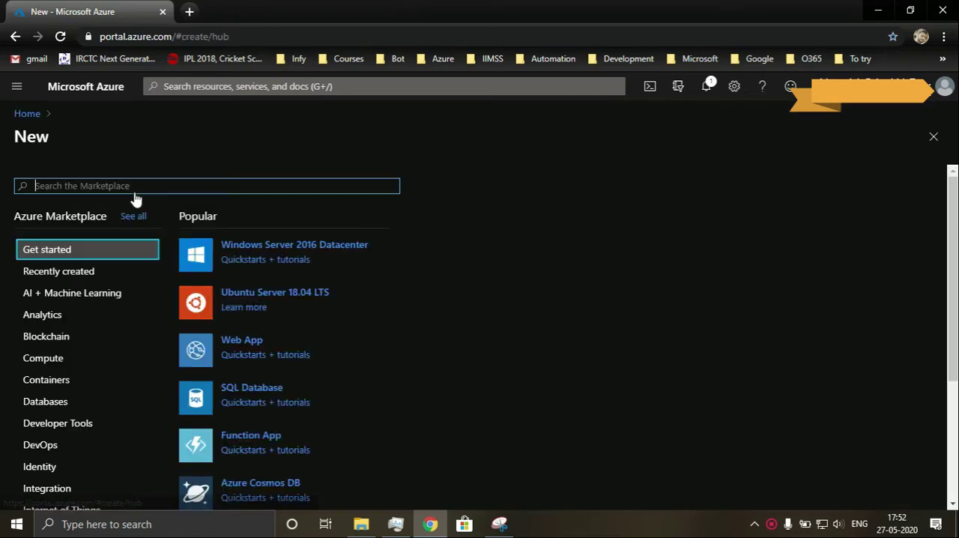
{"action": "type", "text": "a"}
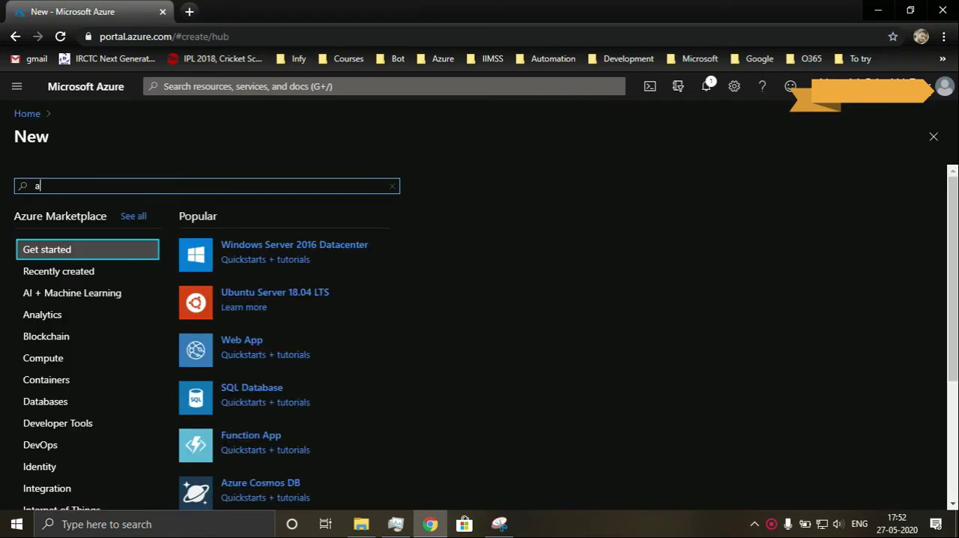
{"action": "type", "text": "pp ser"}
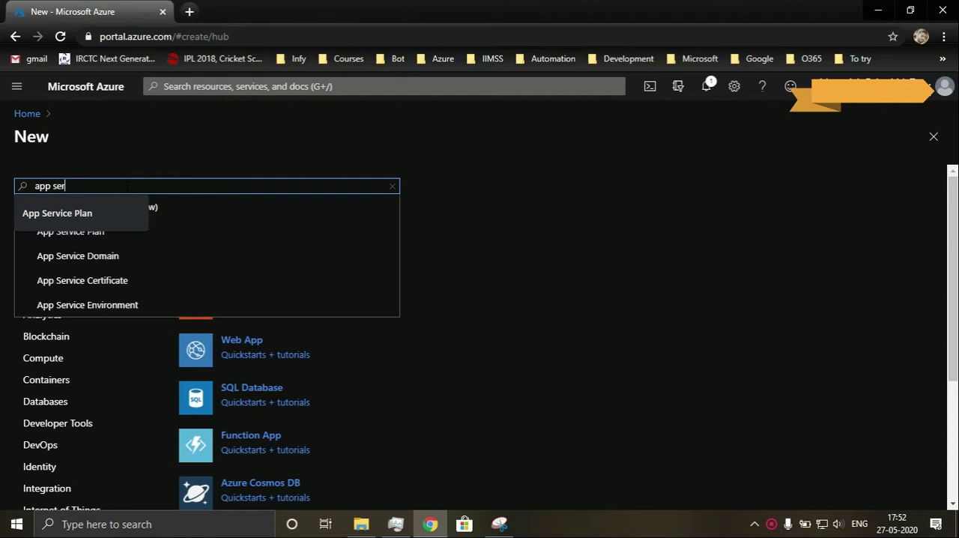
{"action": "left_click", "coordinate": [57, 213]}
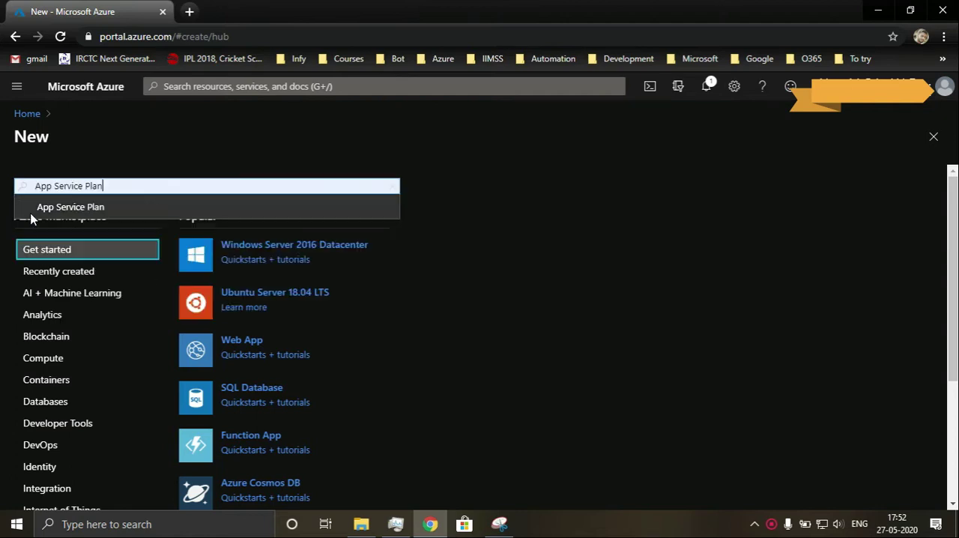
{"action": "left_click", "coordinate": [70, 207]}
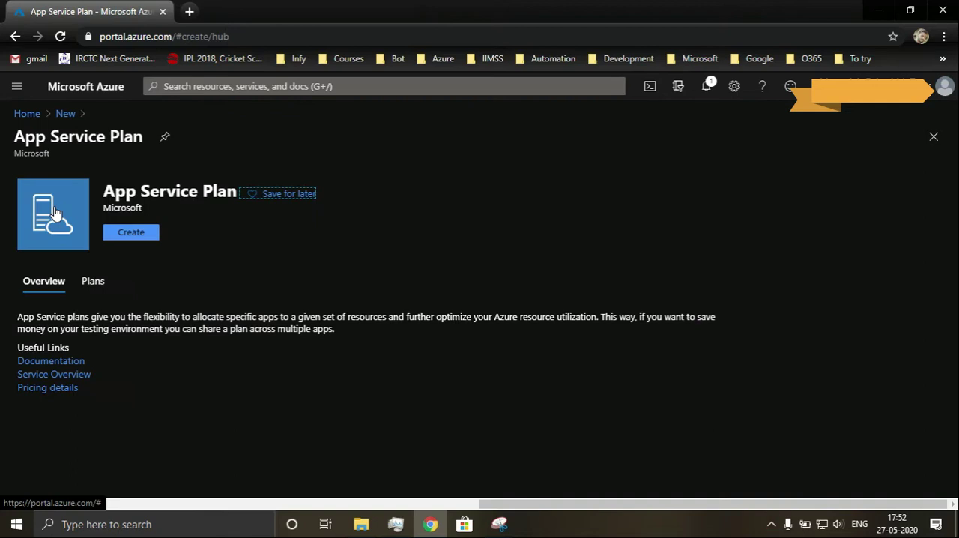
{"action": "mouse_move", "coordinate": [132, 232]}
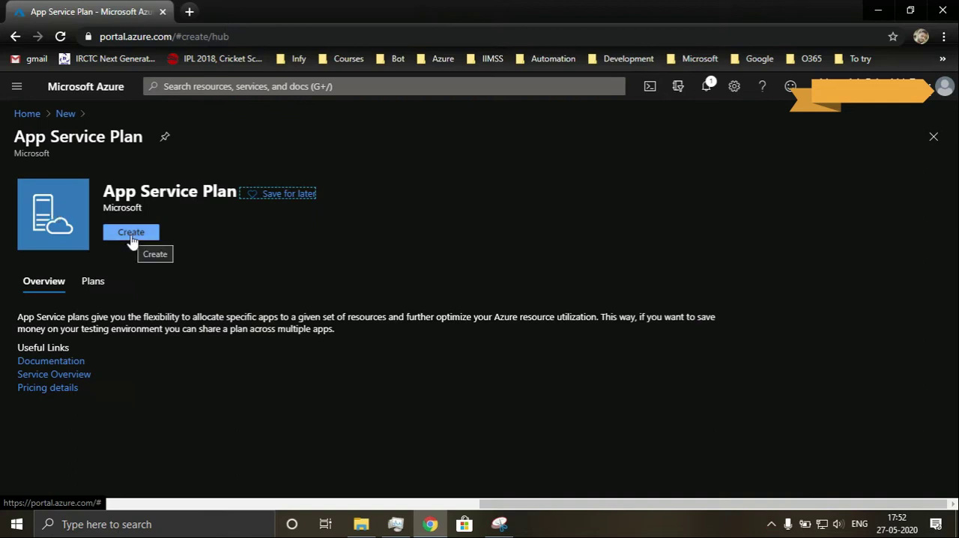
Step: Start a new App Service Plan under Azure subscription 1
{"action": "left_click", "coordinate": [132, 232]}
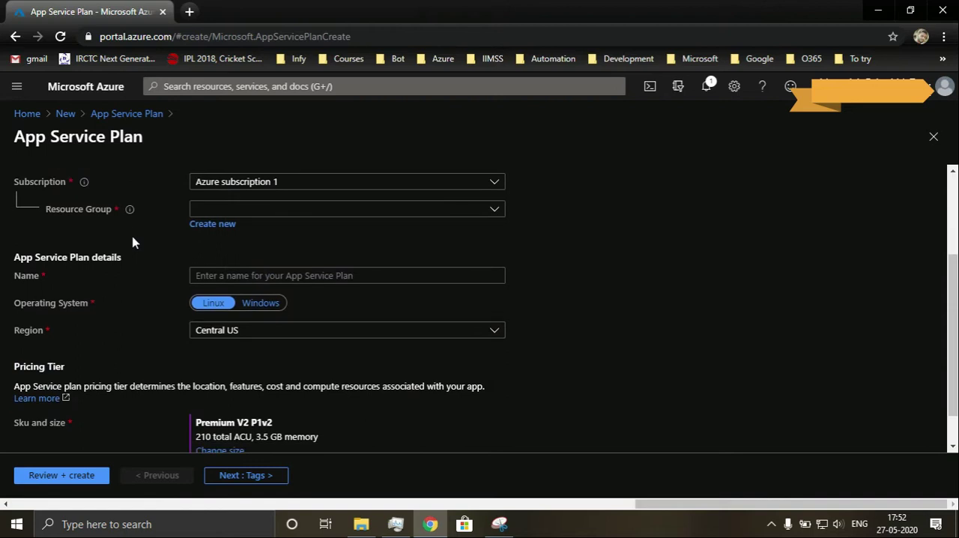
{"action": "mouse_move", "coordinate": [238, 186]}
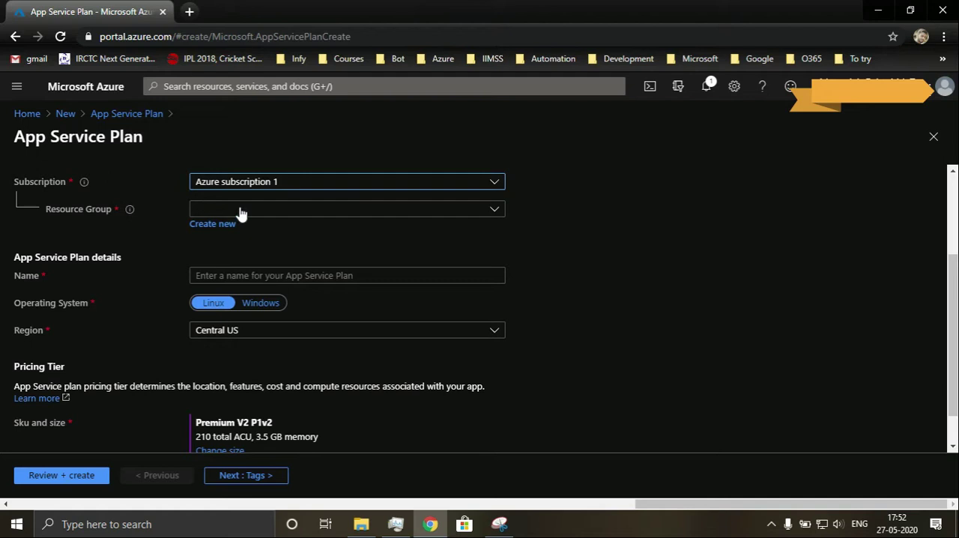
Step: Assign the plan to the existing resource group TutorialRG01
{"action": "left_click", "coordinate": [346, 208]}
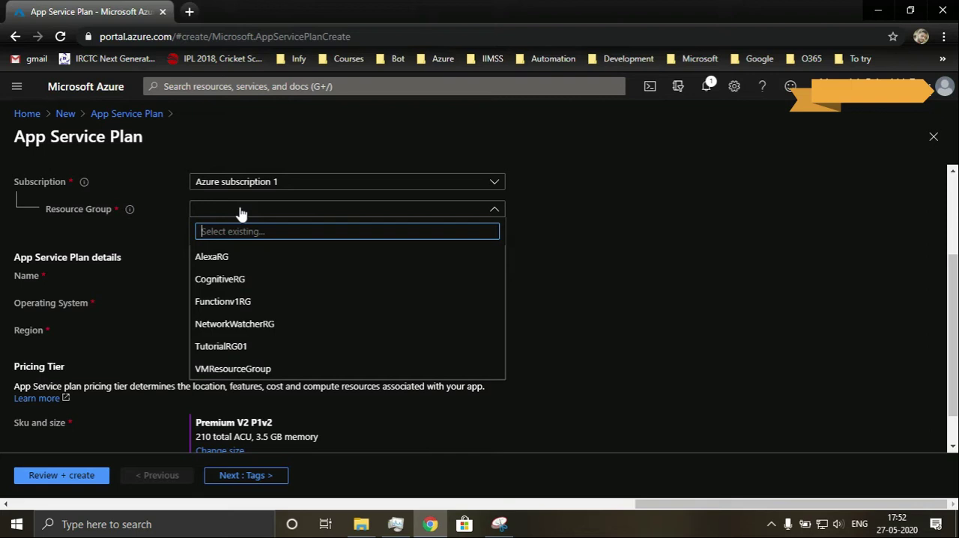
{"action": "left_click", "coordinate": [220, 346]}
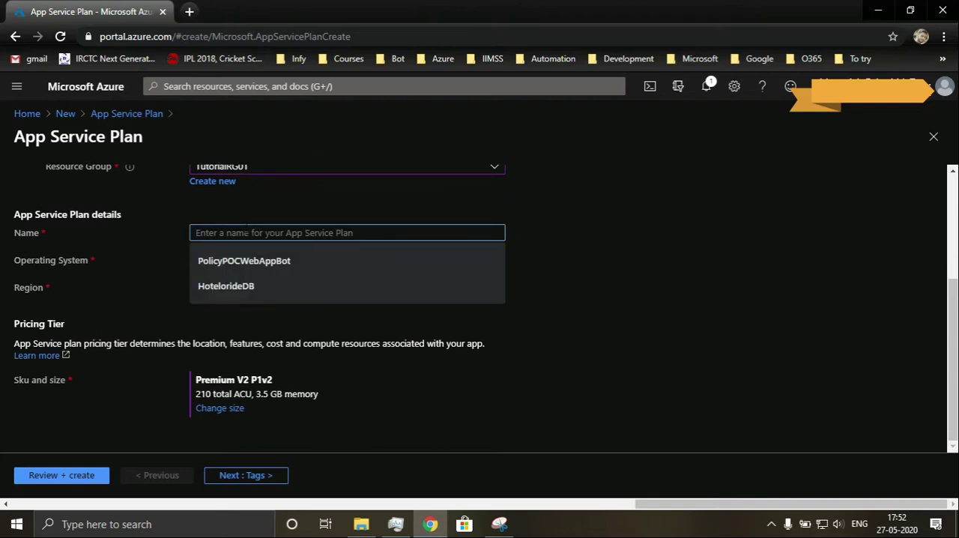
Step: Name the plan demoappserviceplan, choose Windows, and set the region to Southeast Asia
{"action": "type", "text": "de"}
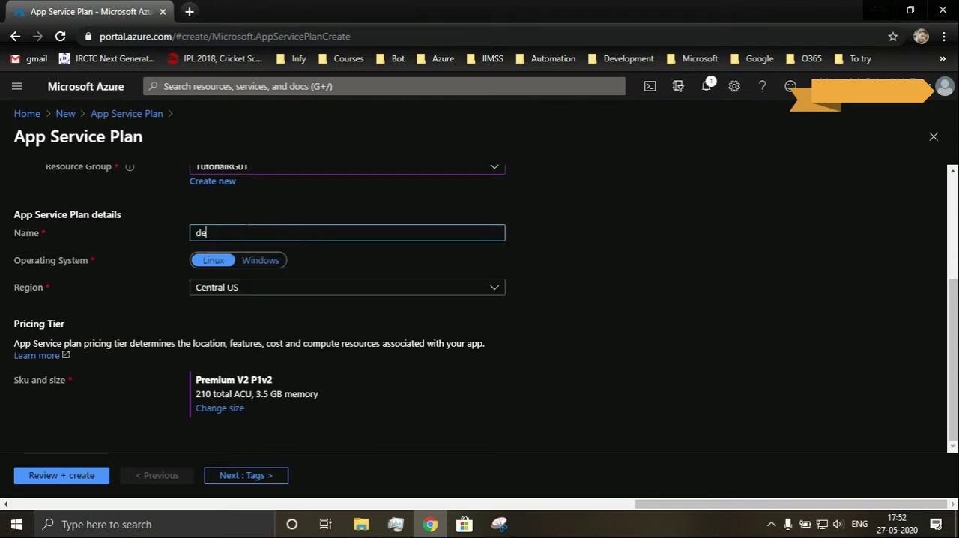
{"action": "type", "text": "moappservicepla"}
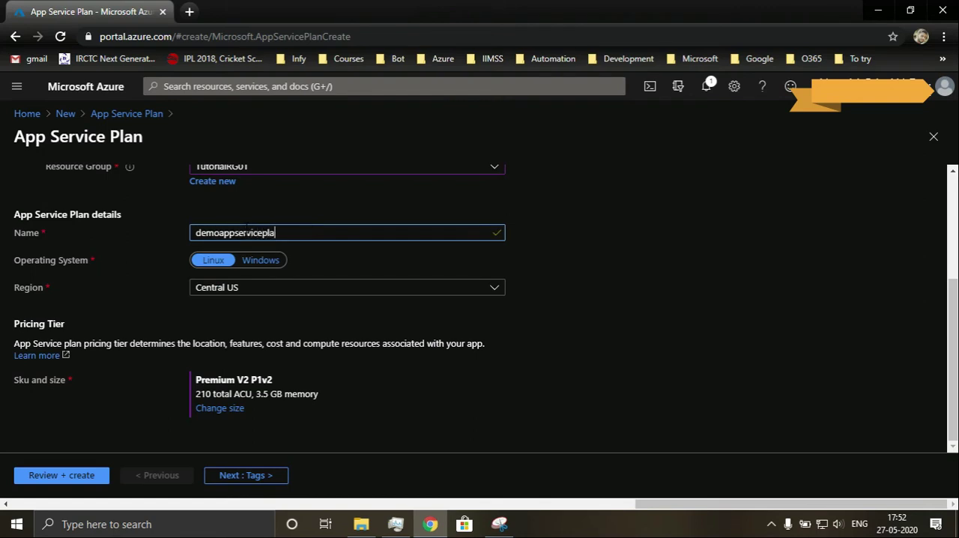
{"action": "type", "text": "n"}
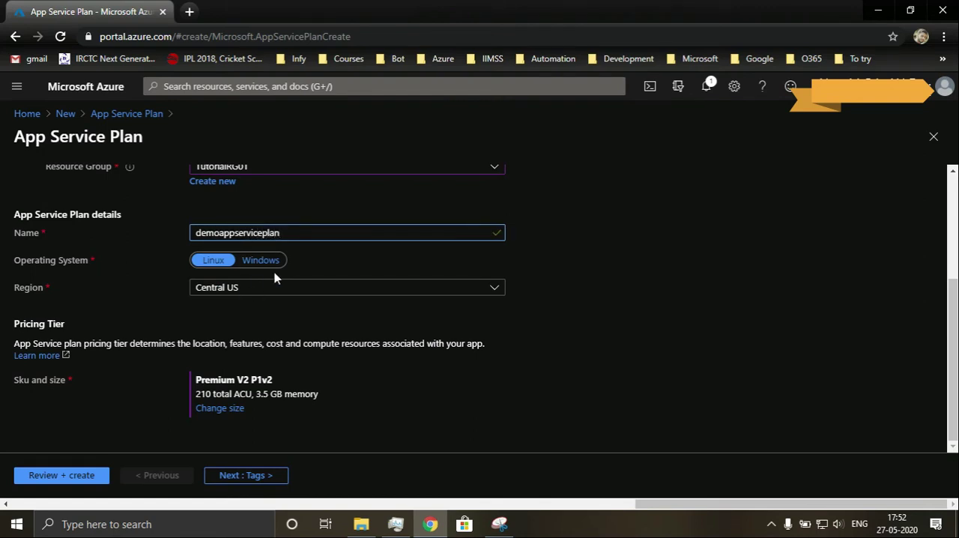
{"action": "left_click", "coordinate": [261, 261]}
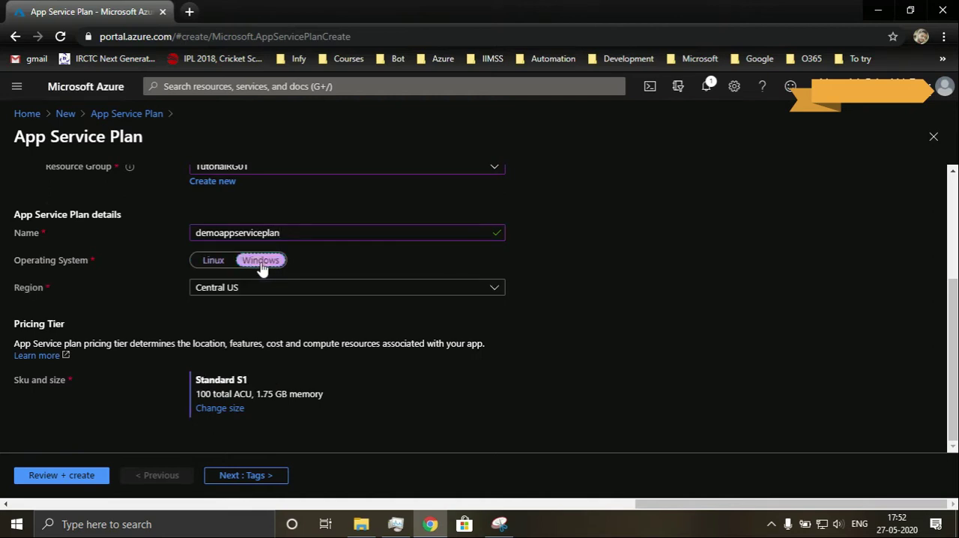
{"action": "mouse_move", "coordinate": [234, 268]}
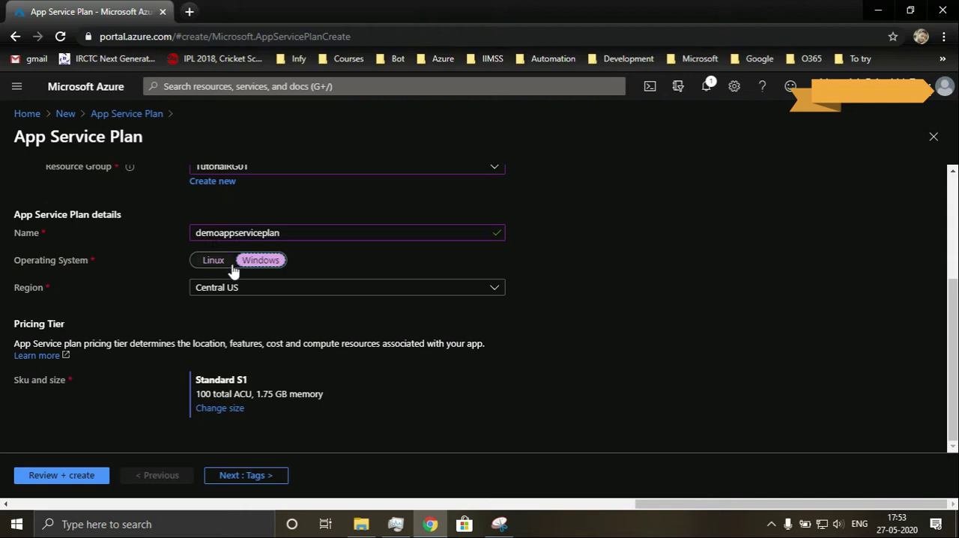
{"action": "left_click", "coordinate": [347, 287]}
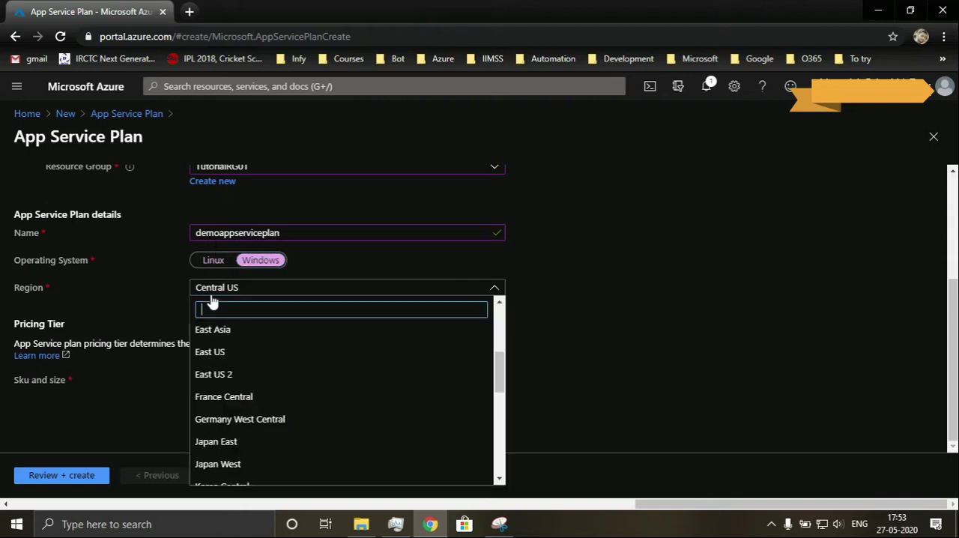
{"action": "scroll", "scroll_direction": "down", "scroll_amount": 3}
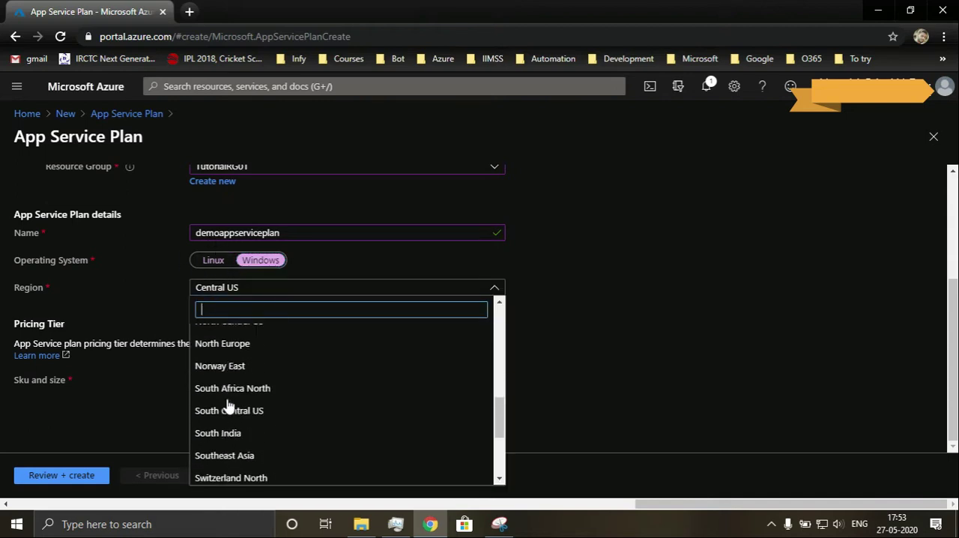
{"action": "left_click", "coordinate": [225, 455]}
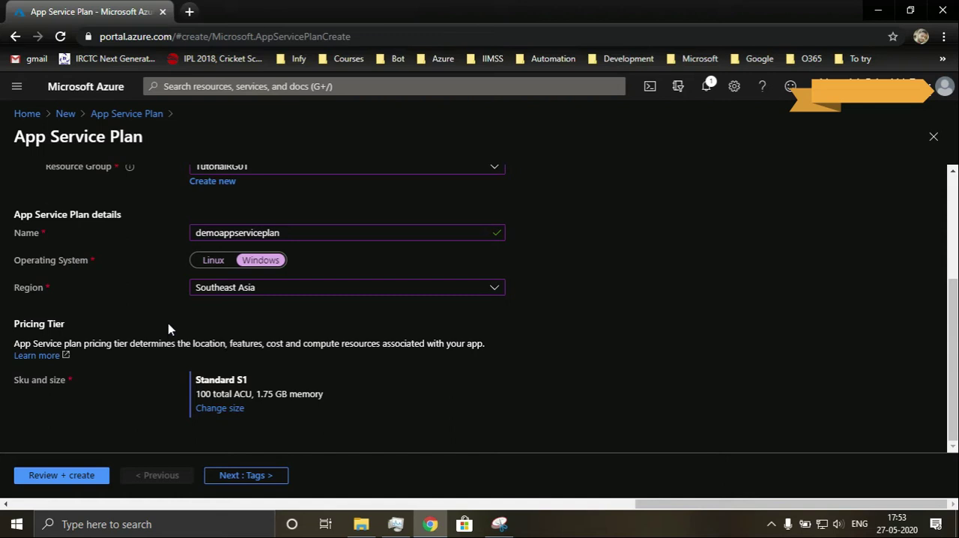
{"action": "mouse_move", "coordinate": [219, 407]}
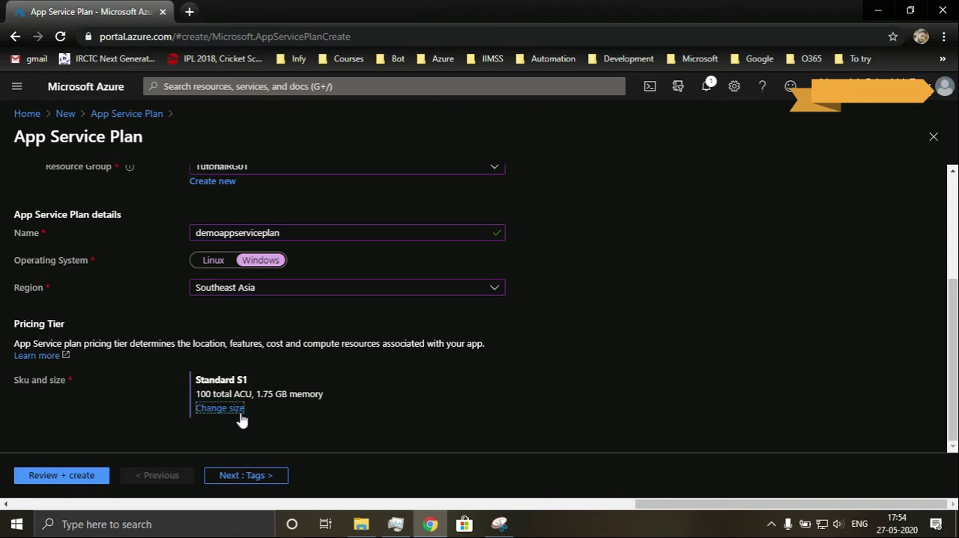
Step: Compare Dev/Test and Production pricing tiers (S1, P1V2, P2V2, P3V2) and their included features
{"action": "left_click", "coordinate": [219, 408]}
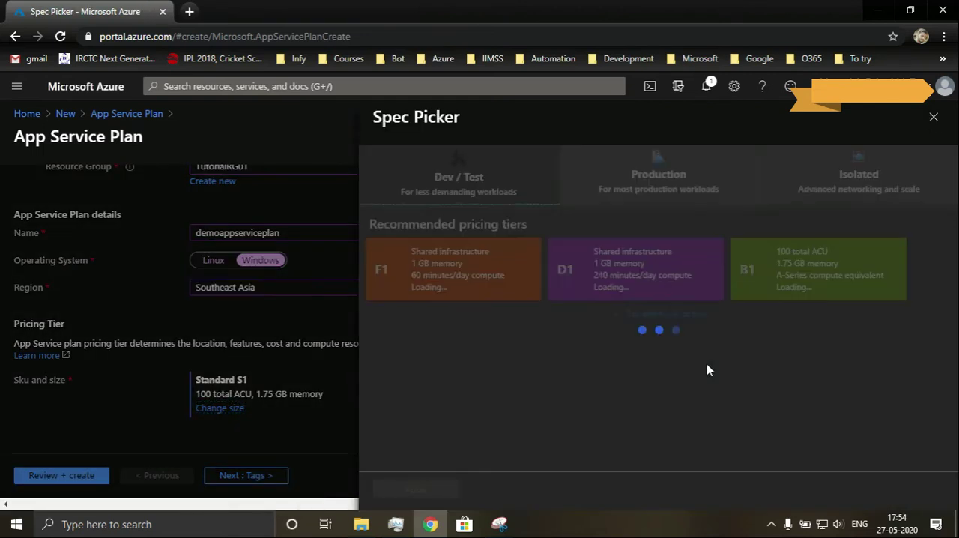
{"action": "left_click", "coordinate": [652, 174]}
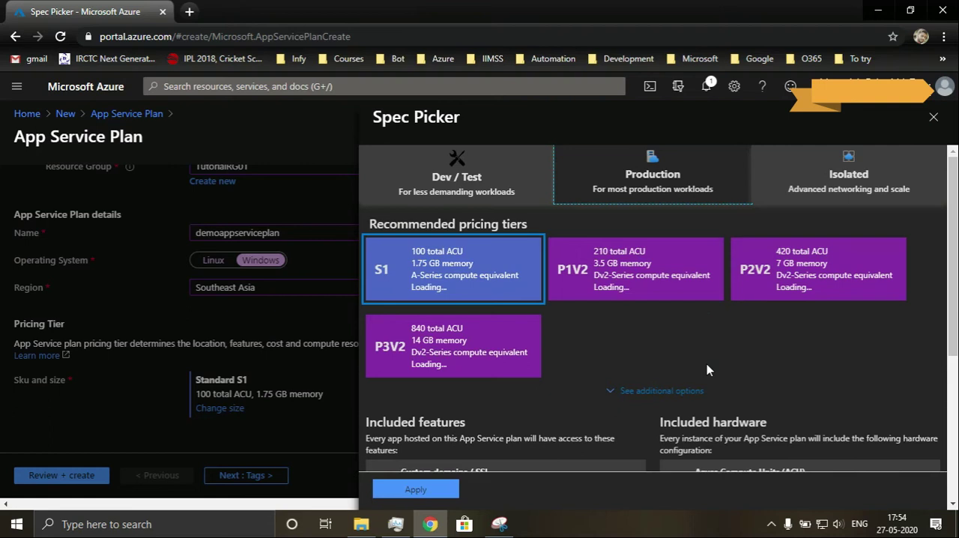
{"action": "mouse_move", "coordinate": [480, 203]}
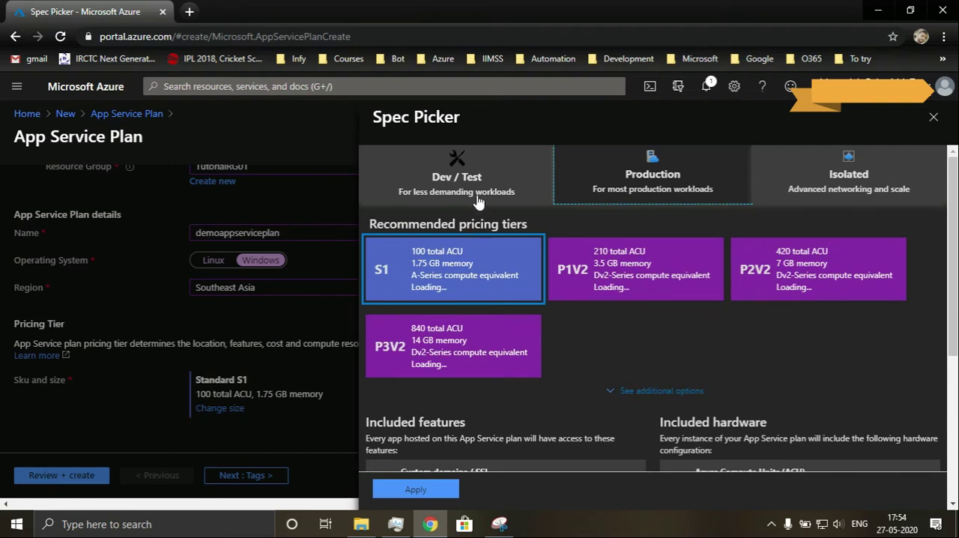
{"action": "left_click", "coordinate": [455, 174]}
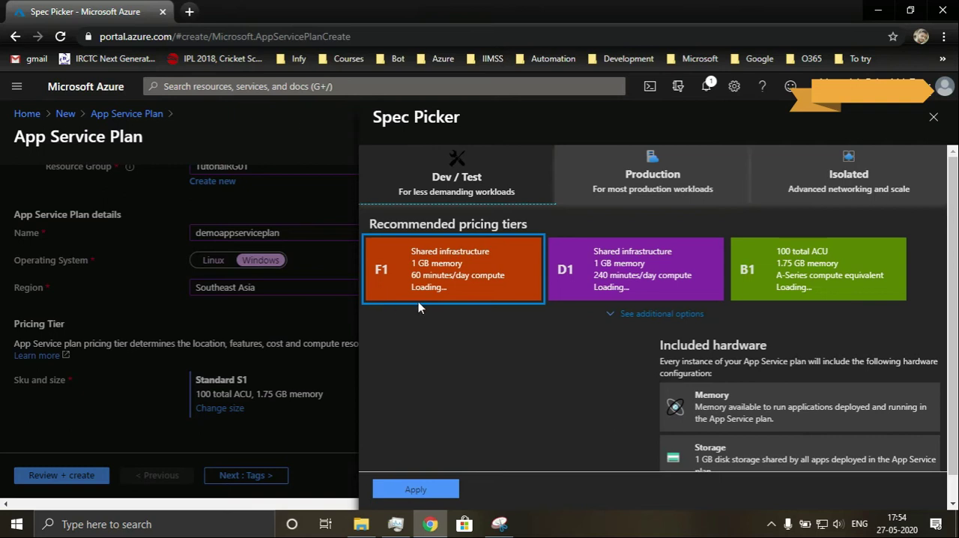
{"action": "mouse_move", "coordinate": [402, 311]}
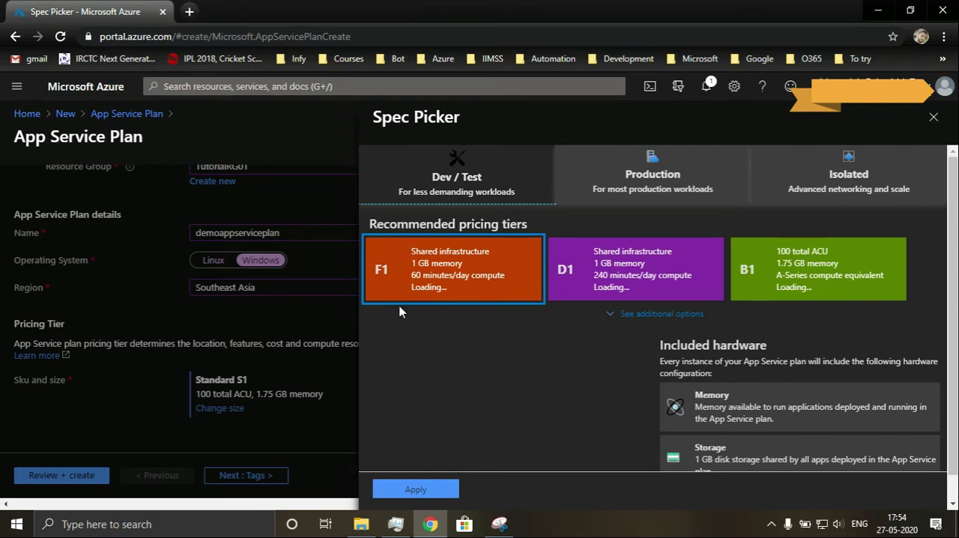
{"action": "mouse_move", "coordinate": [495, 306]}
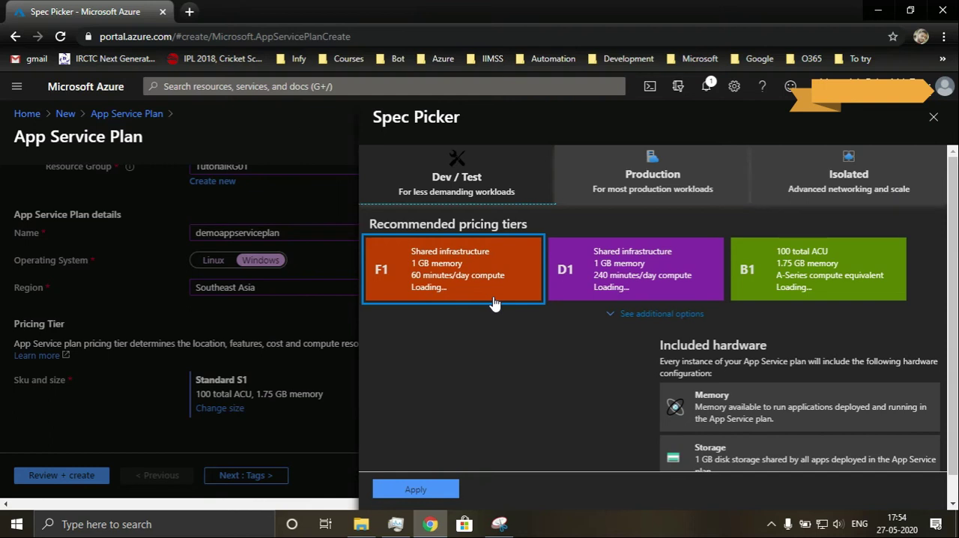
{"action": "mouse_move", "coordinate": [509, 301]}
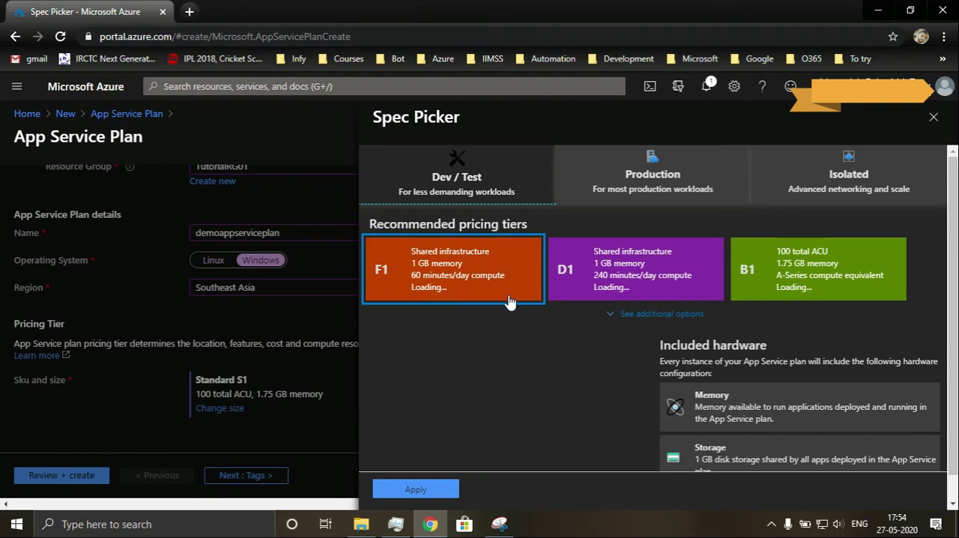
{"action": "left_click", "coordinate": [652, 174]}
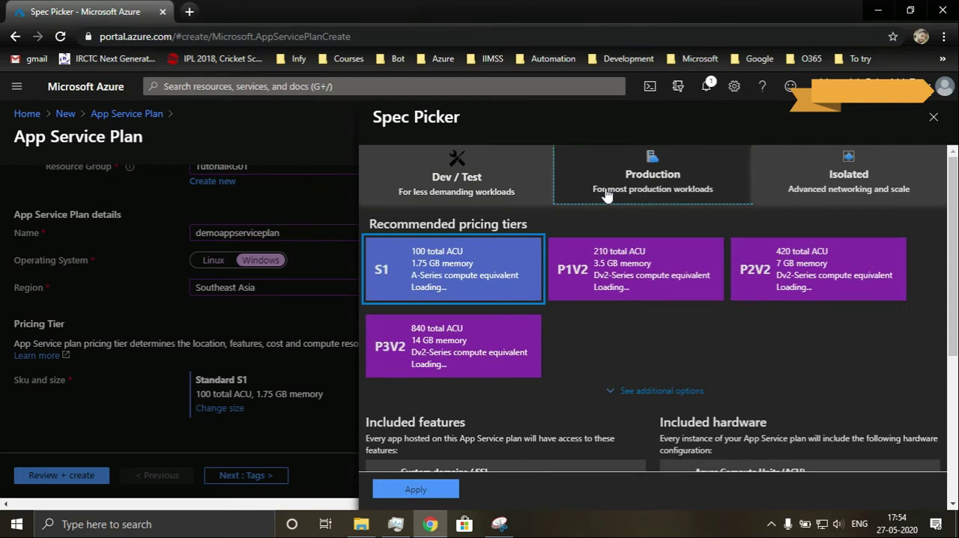
{"action": "mouse_move", "coordinate": [413, 380]}
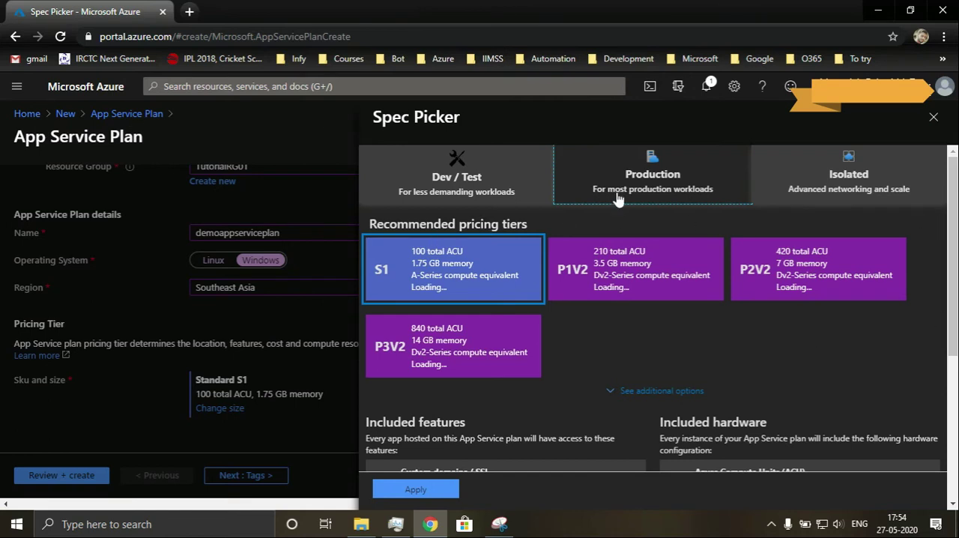
{"action": "mouse_move", "coordinate": [592, 294]}
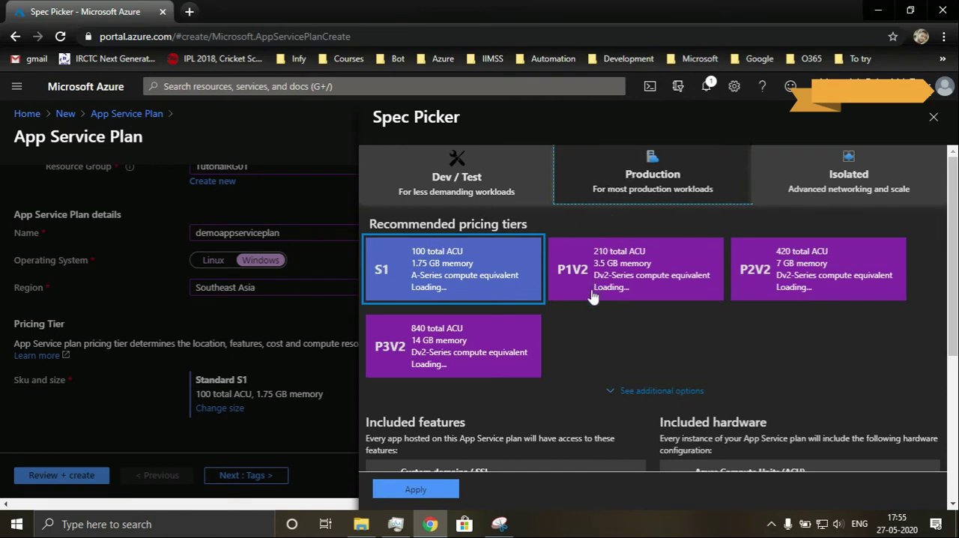
{"action": "mouse_move", "coordinate": [506, 168]}
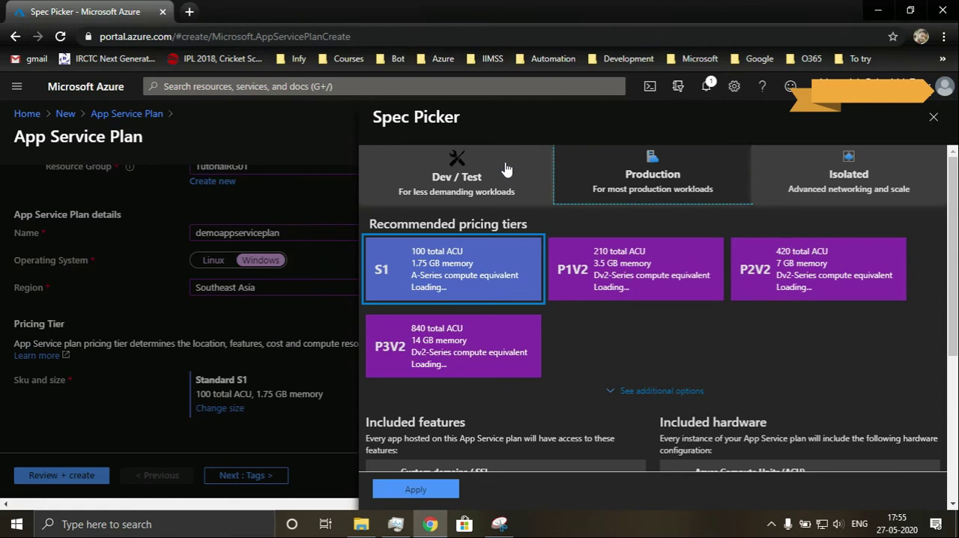
{"action": "left_click", "coordinate": [456, 176]}
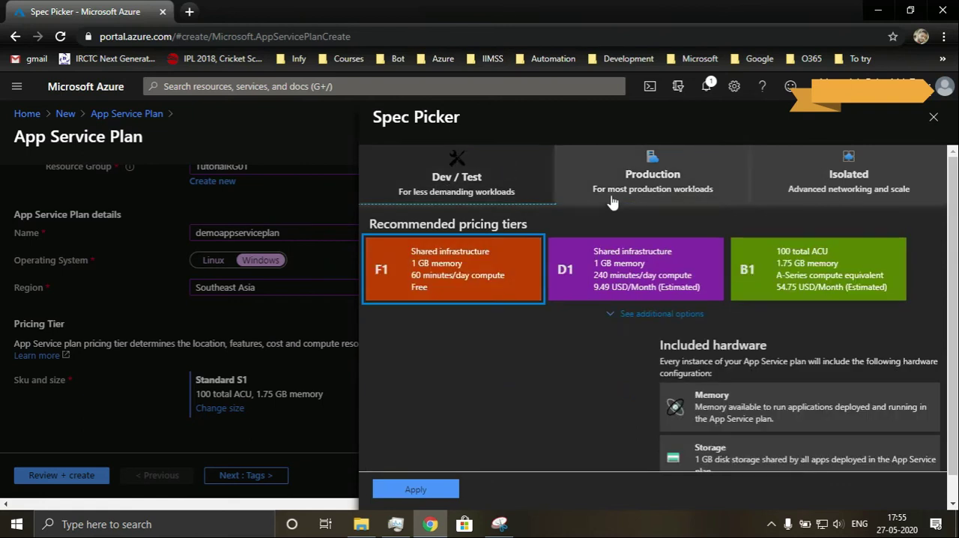
{"action": "left_click", "coordinate": [652, 174]}
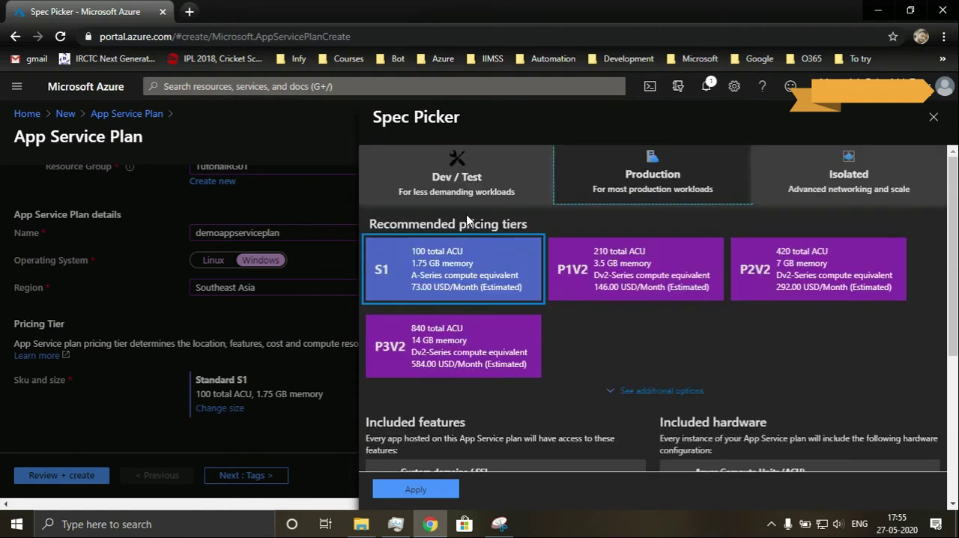
{"action": "scroll", "scroll_direction": "down", "scroll_amount": 3}
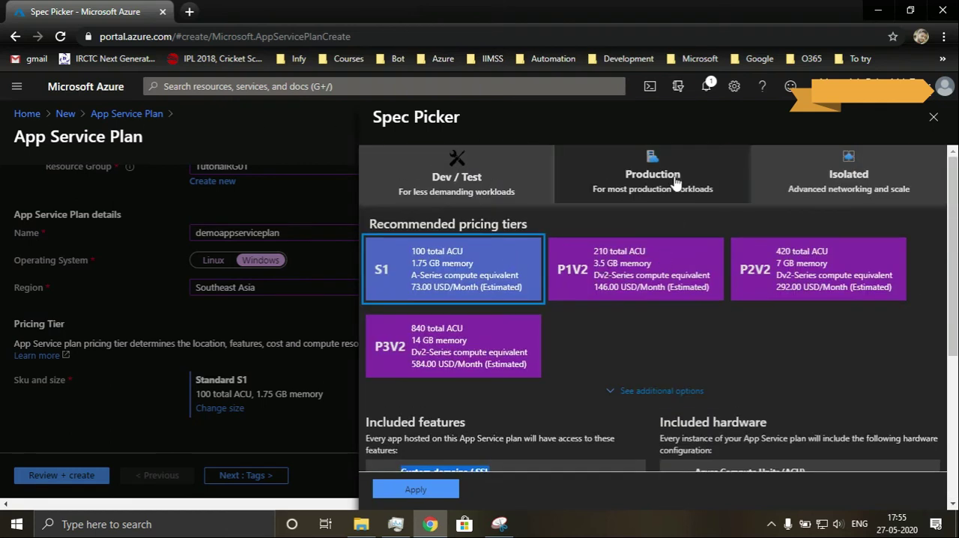
{"action": "scroll", "scroll_direction": "down", "scroll_amount": 3}
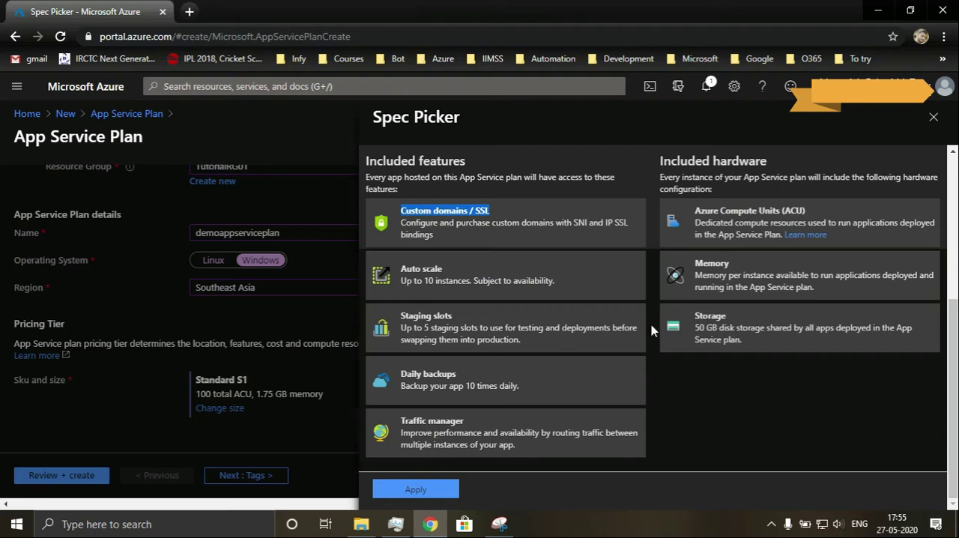
{"action": "scroll", "scroll_direction": "up", "scroll_amount": 3}
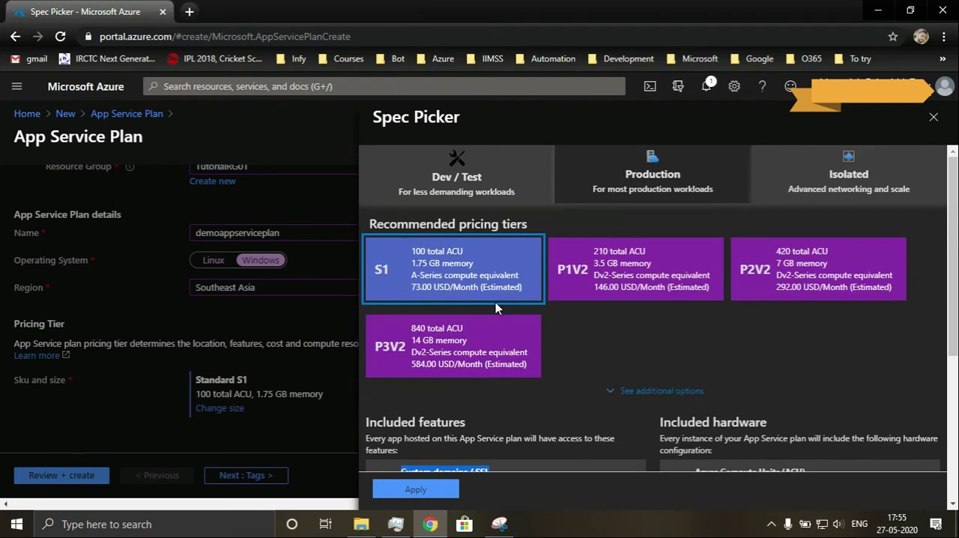
{"action": "mouse_move", "coordinate": [477, 174]}
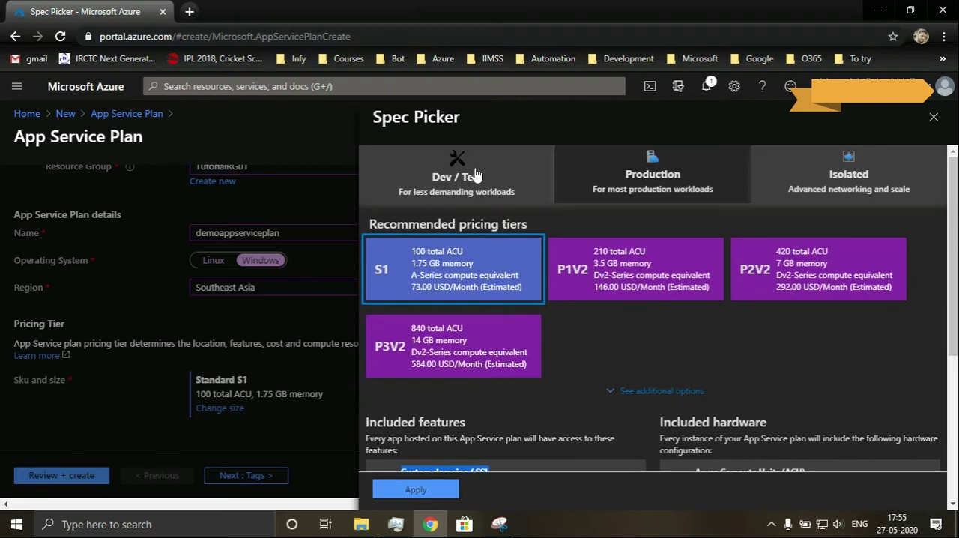
Step: Apply the free F1 tier from the Dev/Test tiers to the plan
{"action": "left_click", "coordinate": [456, 174]}
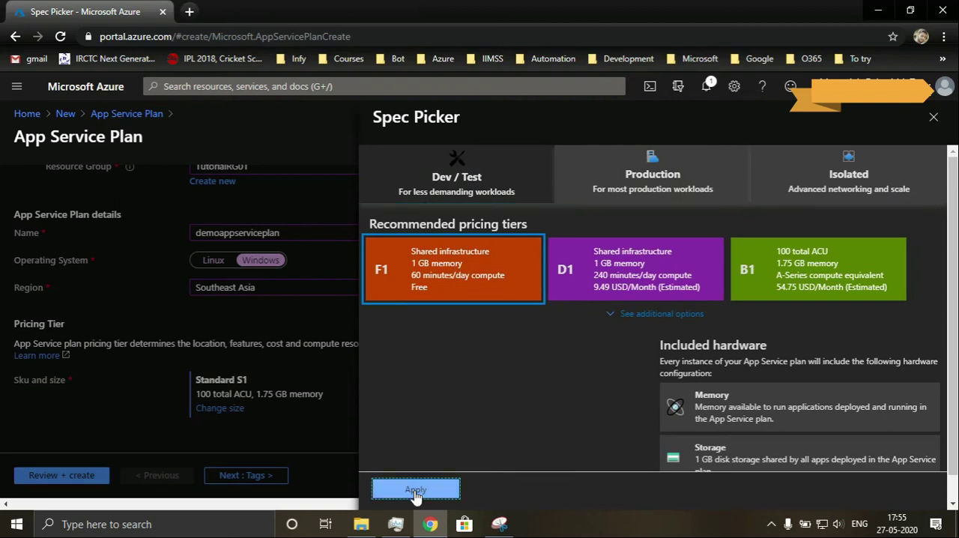
{"action": "left_click", "coordinate": [416, 489]}
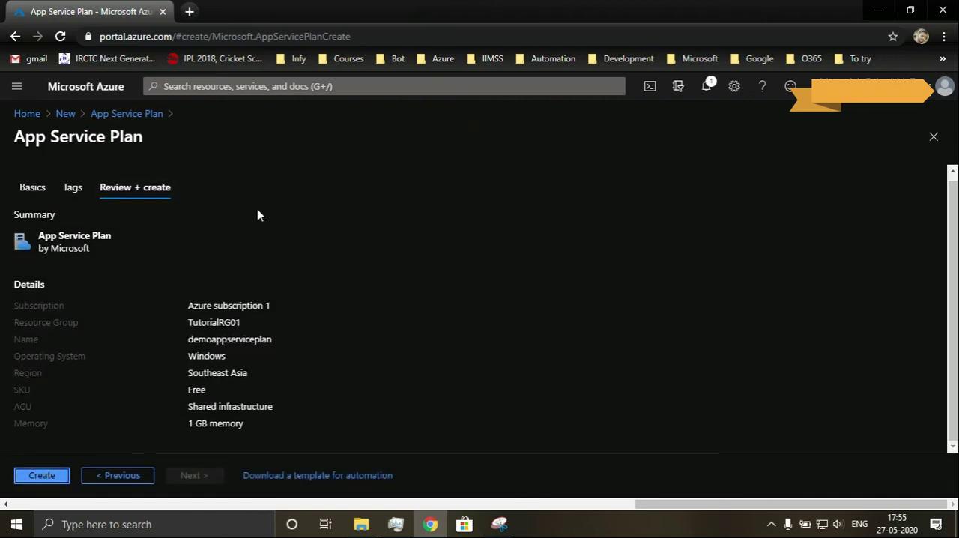
{"action": "mouse_move", "coordinate": [42, 475]}
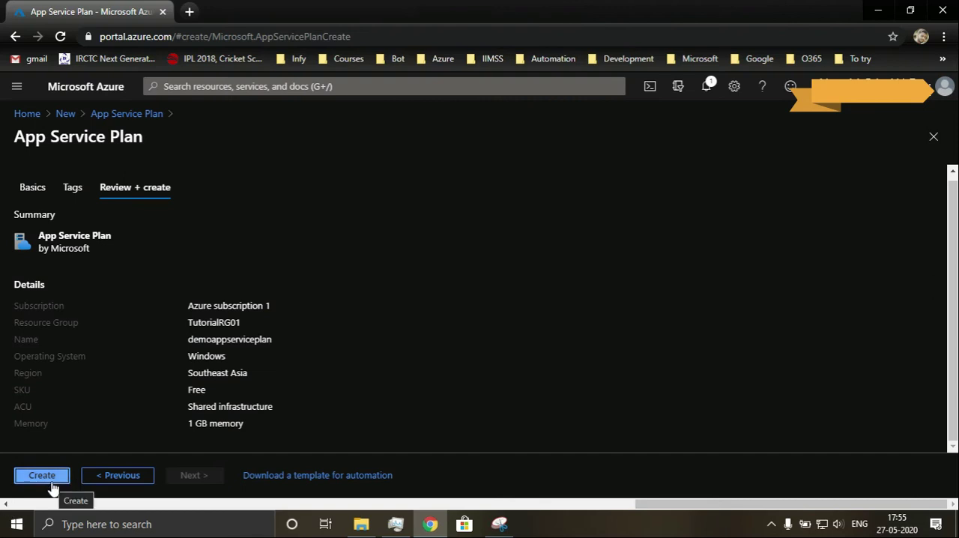
Step: Submit the demoappserviceplan deployment and check its progress in notifications
{"action": "left_click", "coordinate": [42, 475]}
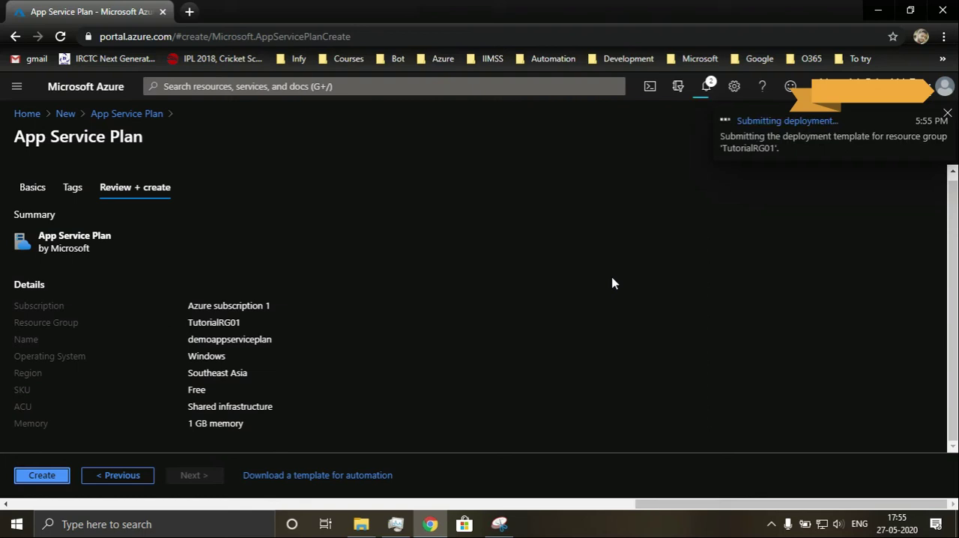
{"action": "left_click", "coordinate": [42, 475]}
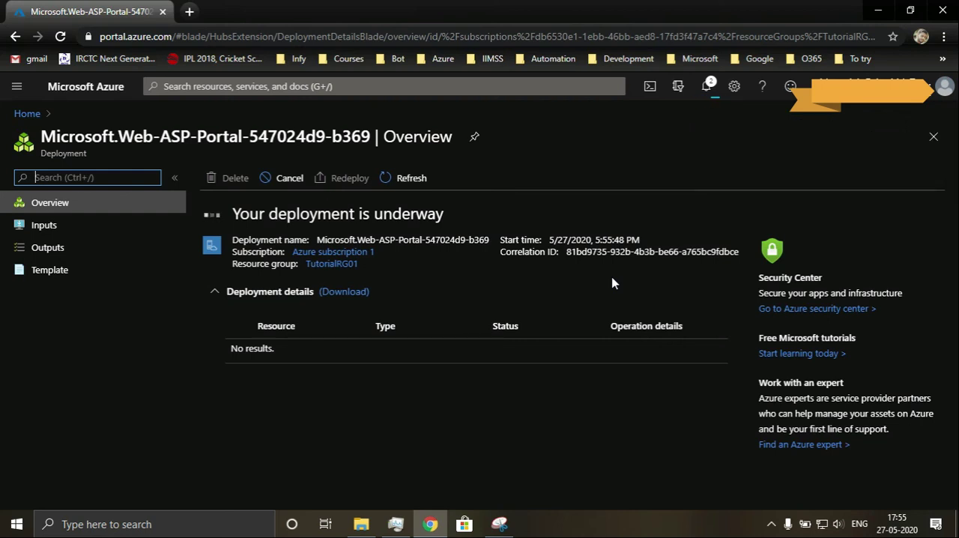
{"action": "mouse_move", "coordinate": [712, 111]}
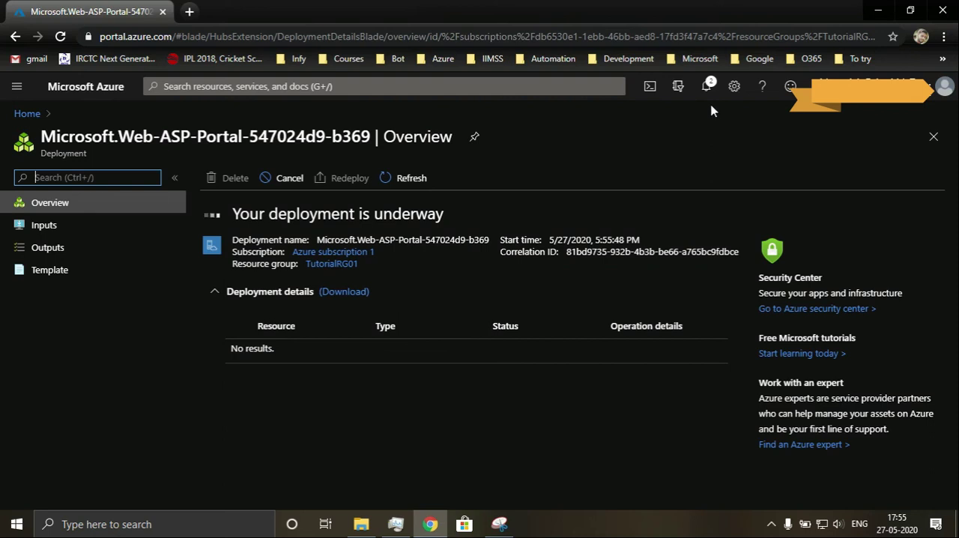
{"action": "left_click", "coordinate": [704, 85]}
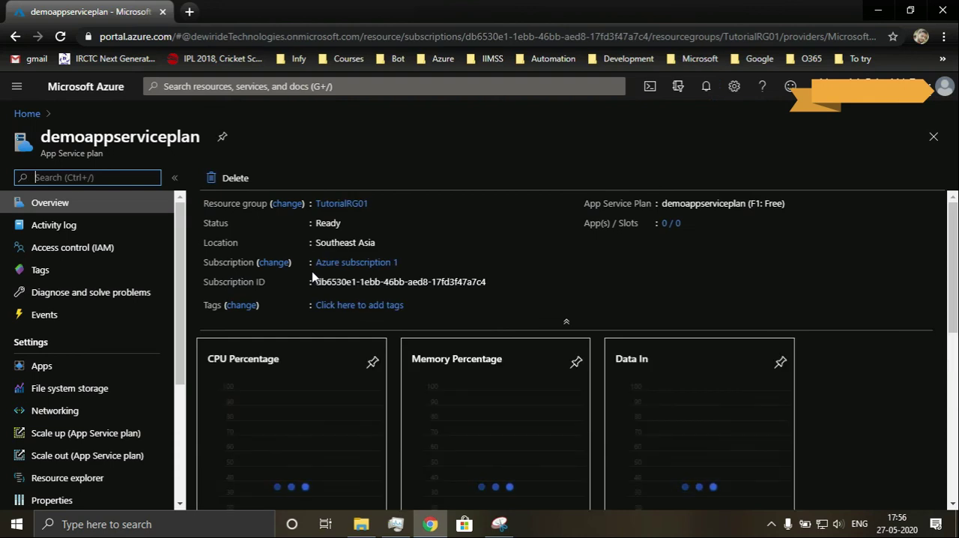
{"action": "mouse_move", "coordinate": [589, 207]}
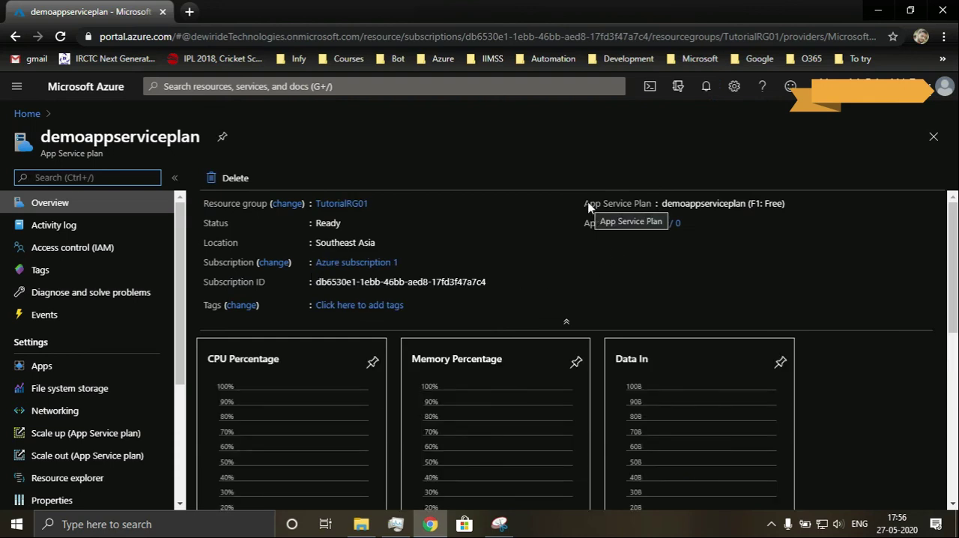
{"action": "mouse_move", "coordinate": [524, 165]}
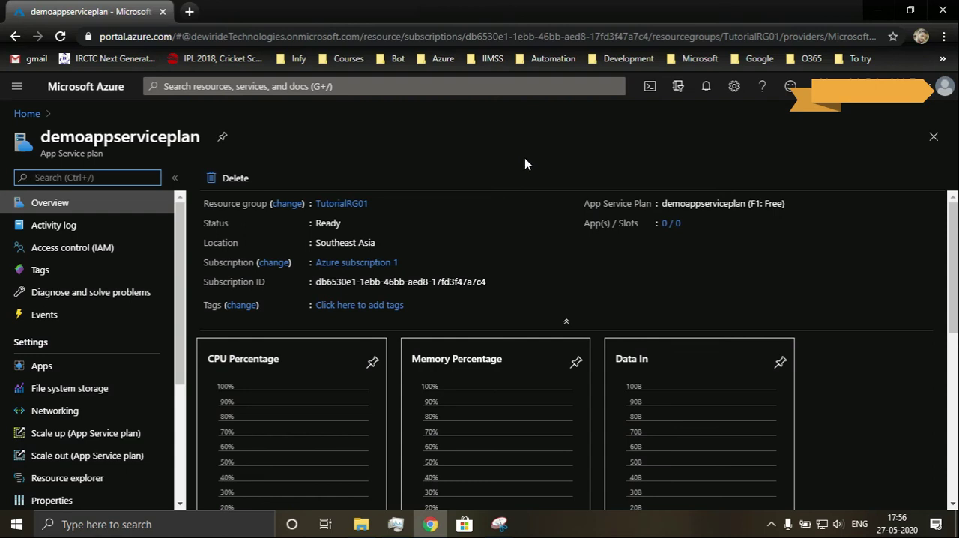
{"action": "mouse_move", "coordinate": [487, 201]}
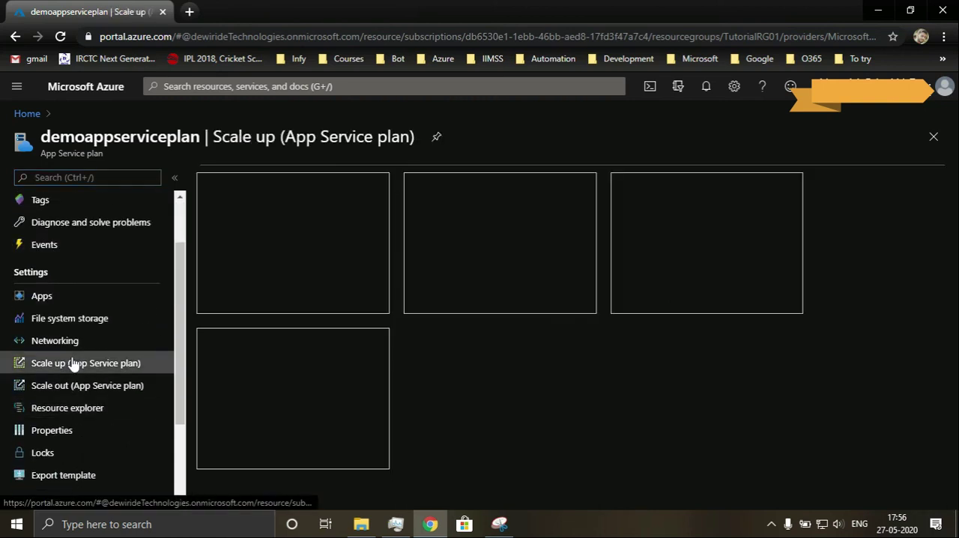
Step: Review the plan's Scale up Production and Dev/Test tiers, then return to its Overview
{"action": "left_click", "coordinate": [86, 363]}
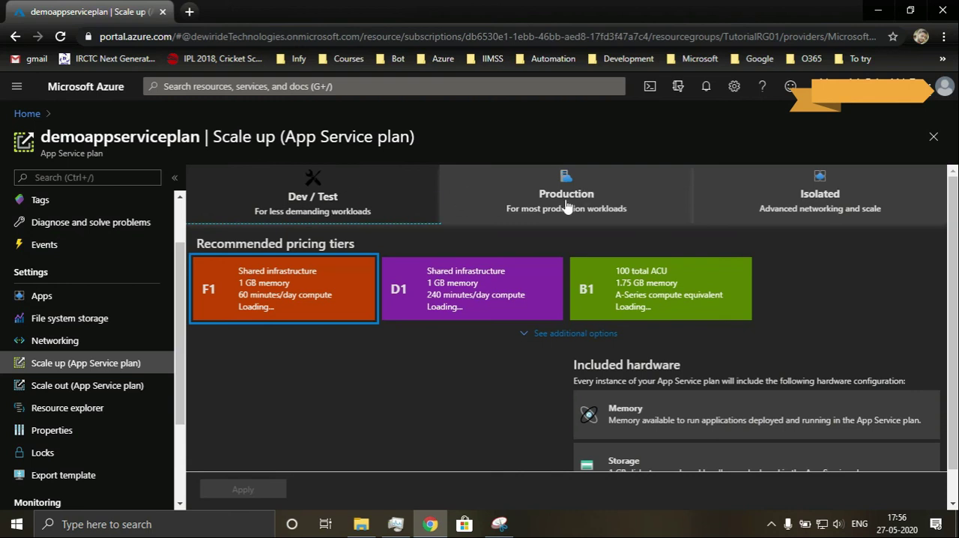
{"action": "left_click", "coordinate": [567, 193]}
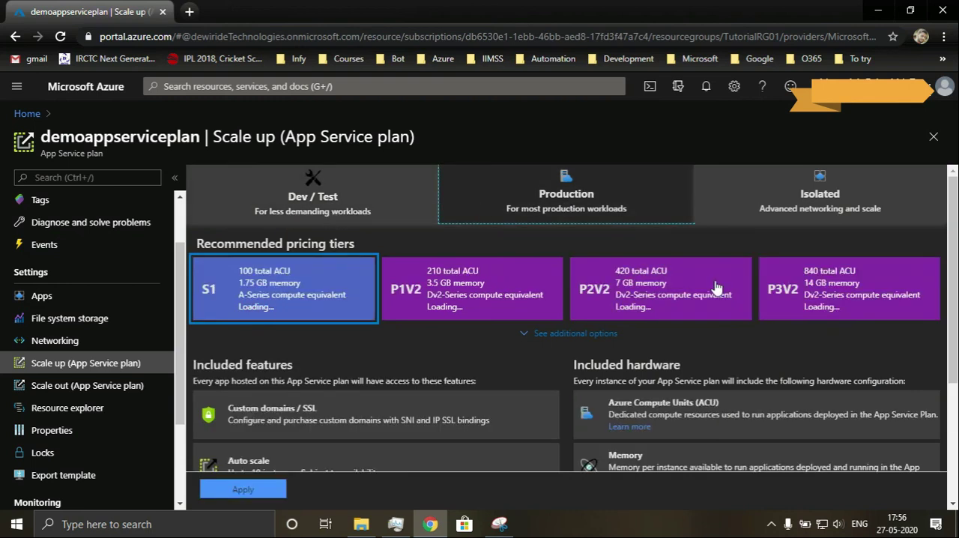
{"action": "mouse_move", "coordinate": [359, 184]}
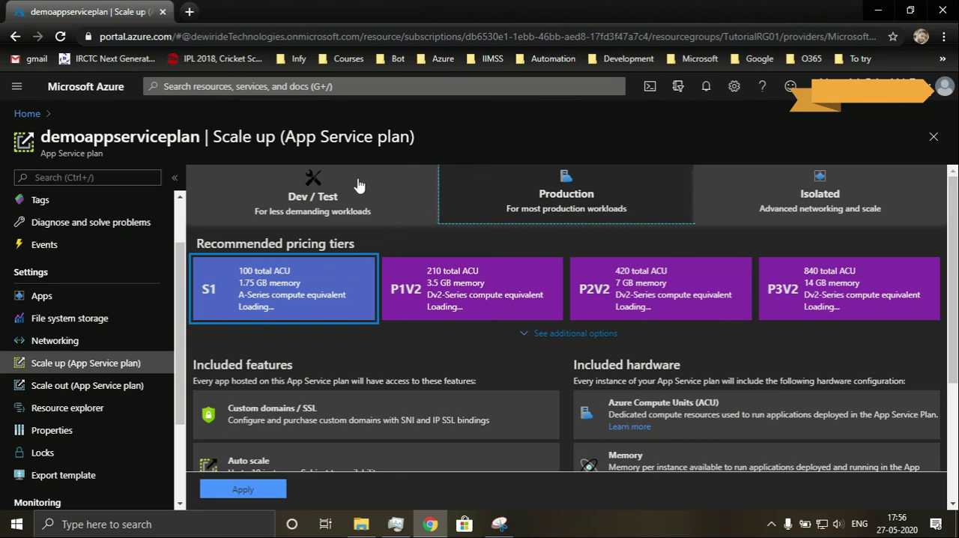
{"action": "left_click", "coordinate": [311, 193]}
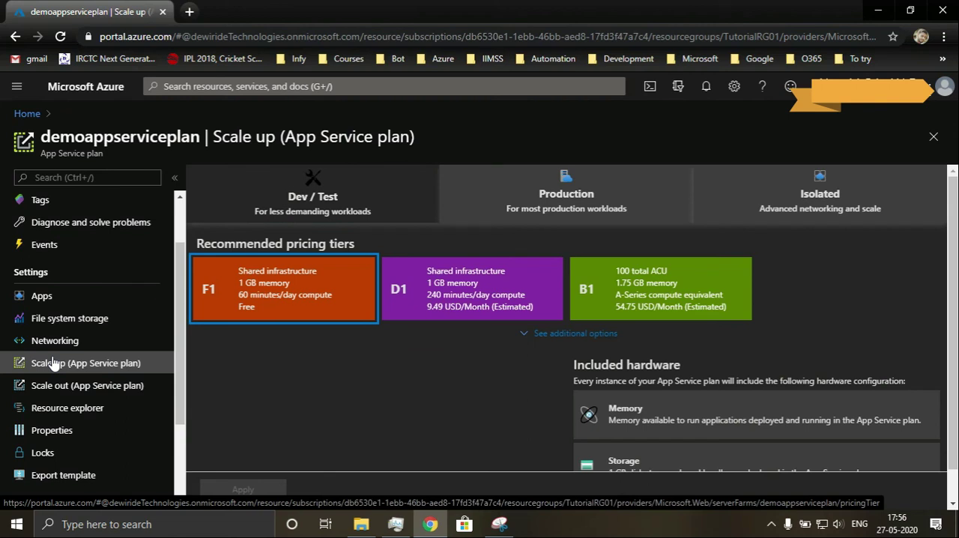
{"action": "mouse_move", "coordinate": [54, 340]}
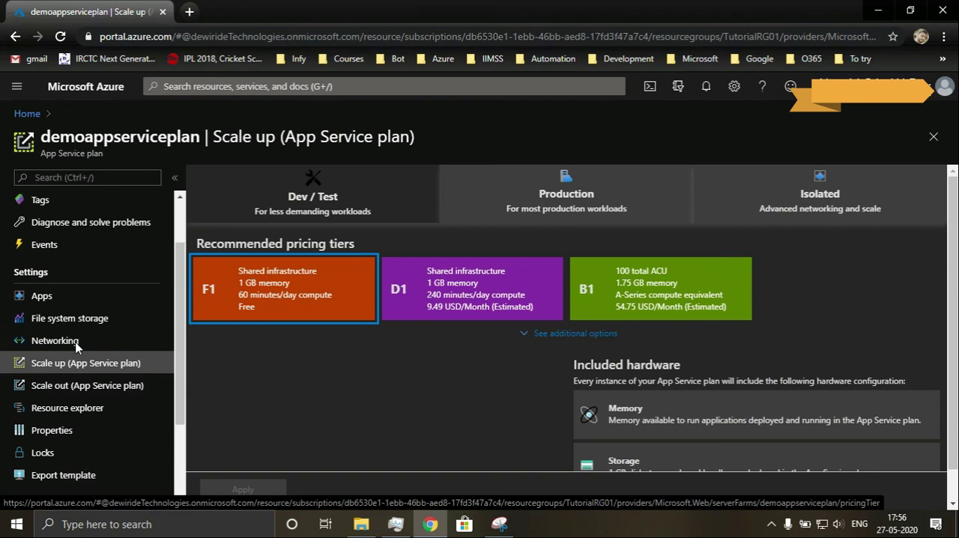
{"action": "scroll", "scroll_direction": "up", "scroll_amount": 3}
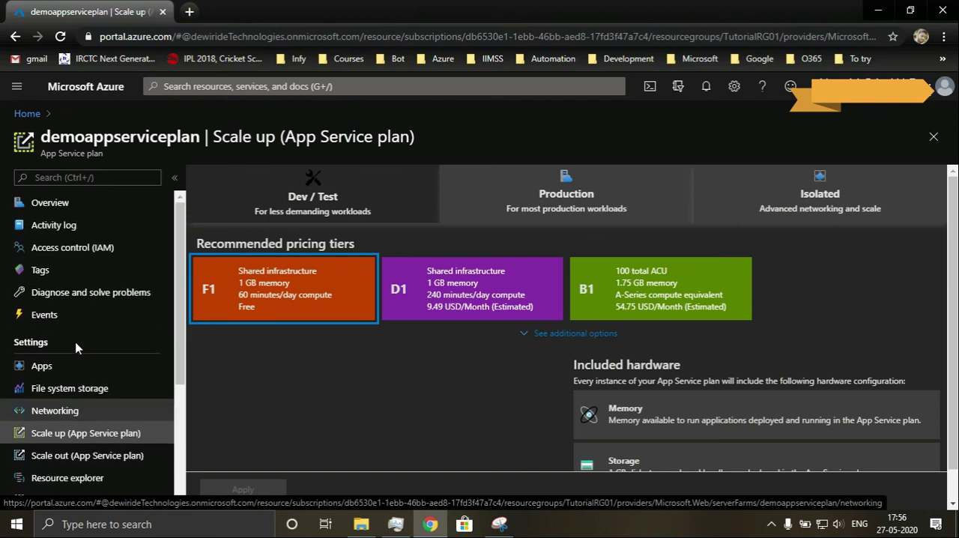
{"action": "left_click", "coordinate": [50, 202]}
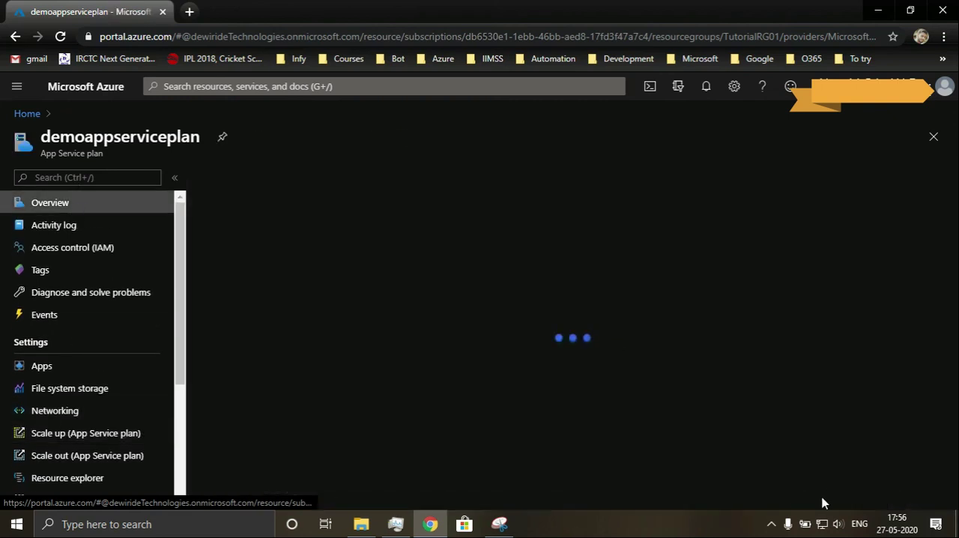